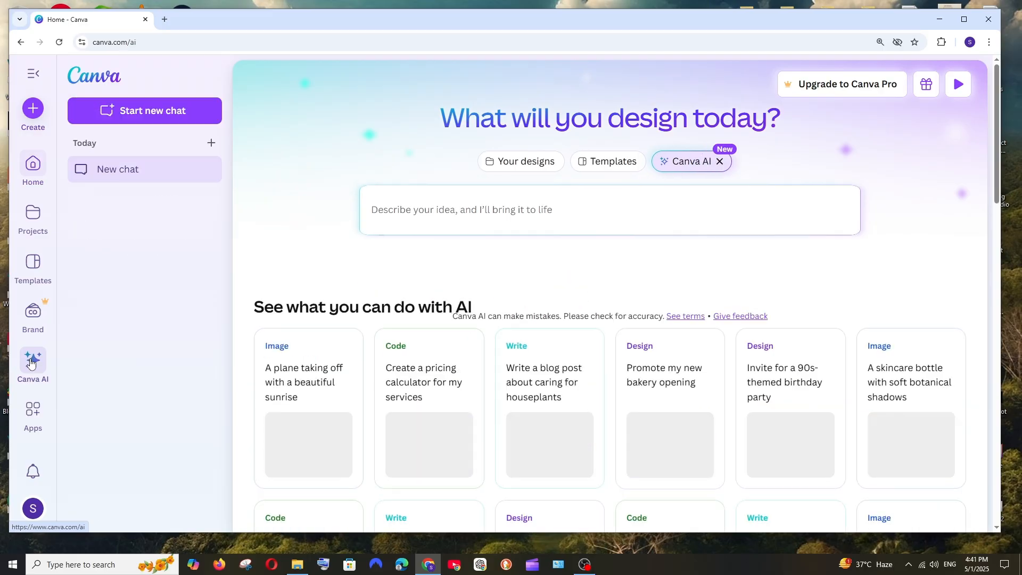
- Open Canva AI in image-creation mode, glancing at the + media attachment menu
left_click(587, 209)
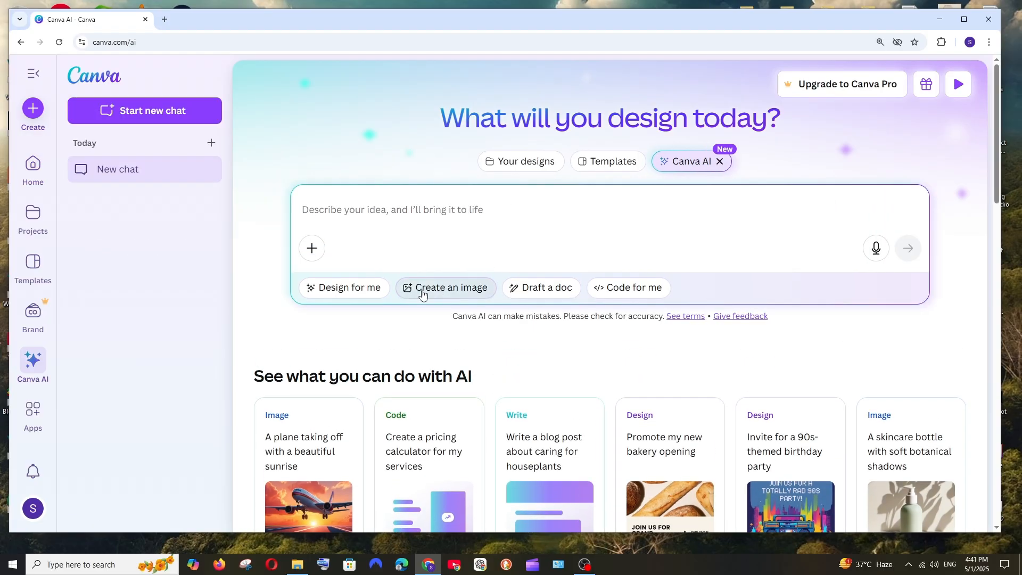
left_click(446, 287)
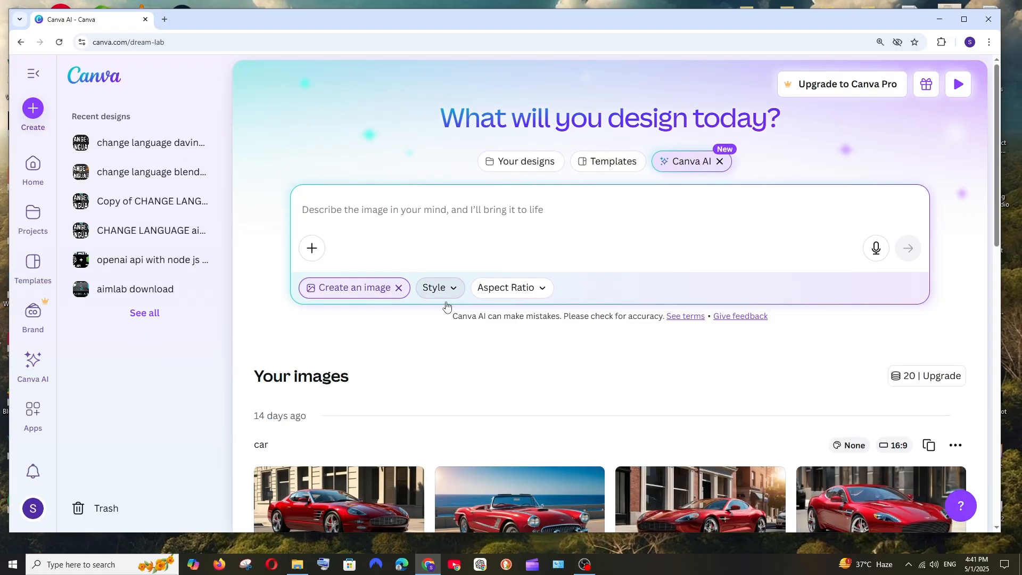
scroll("down", 3)
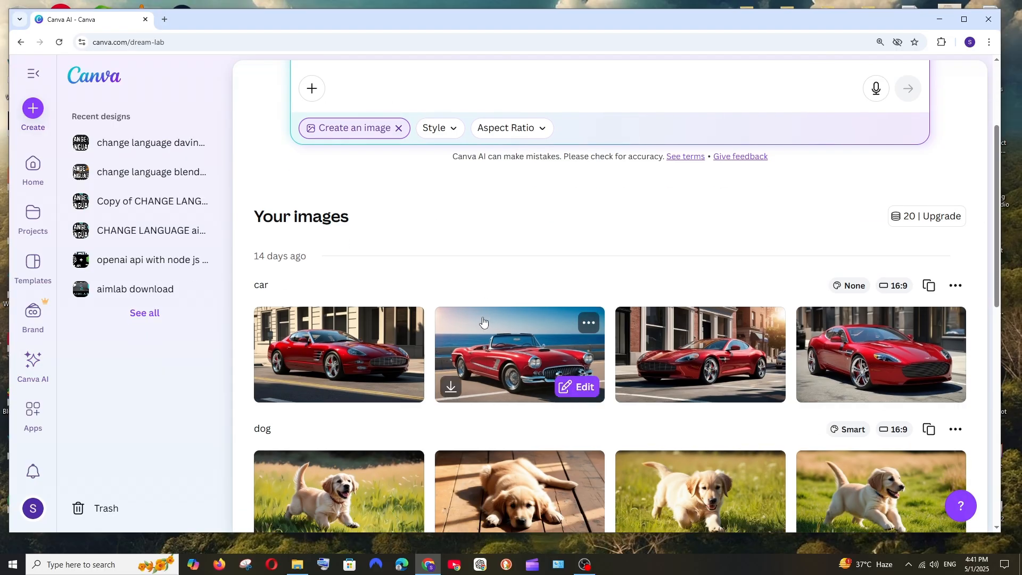
left_click(310, 88)
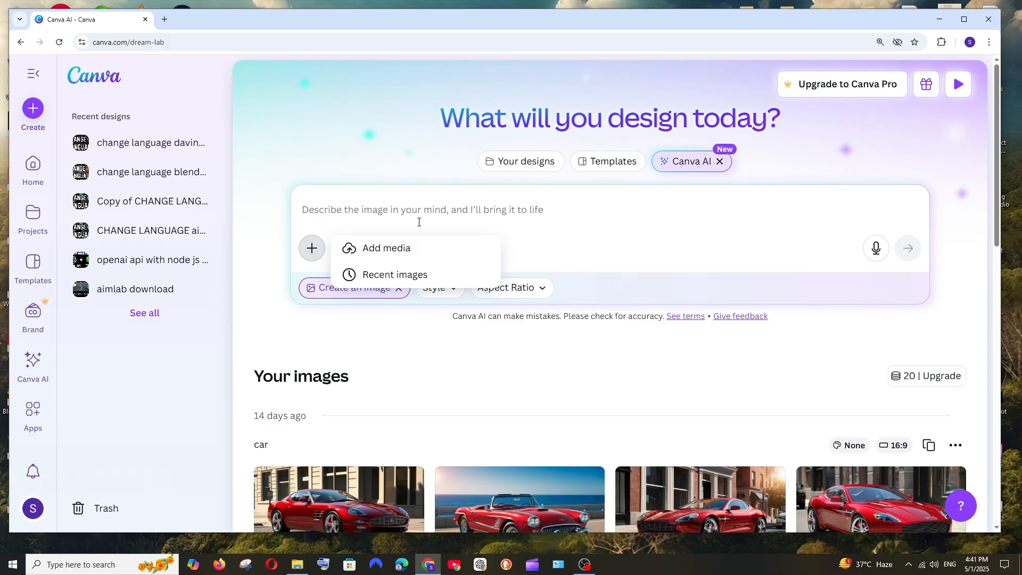
left_click(311, 247)
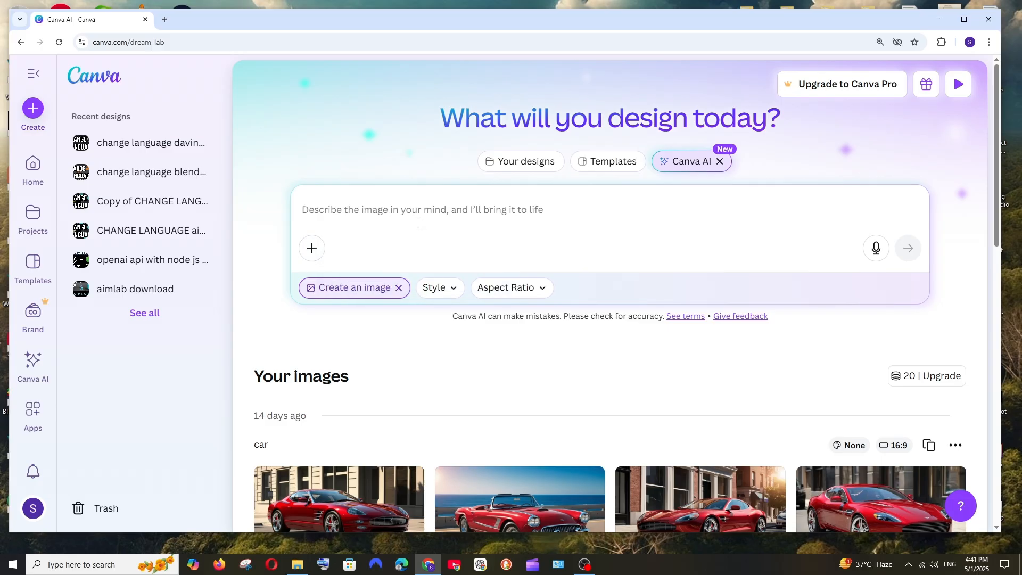
mouse_move(479, 341)
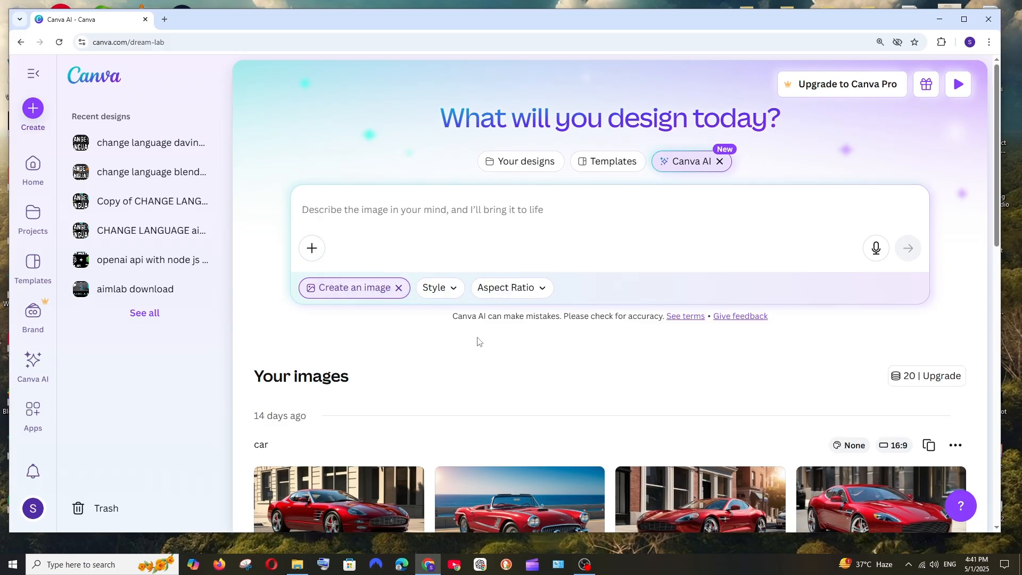
scroll("down", 3)
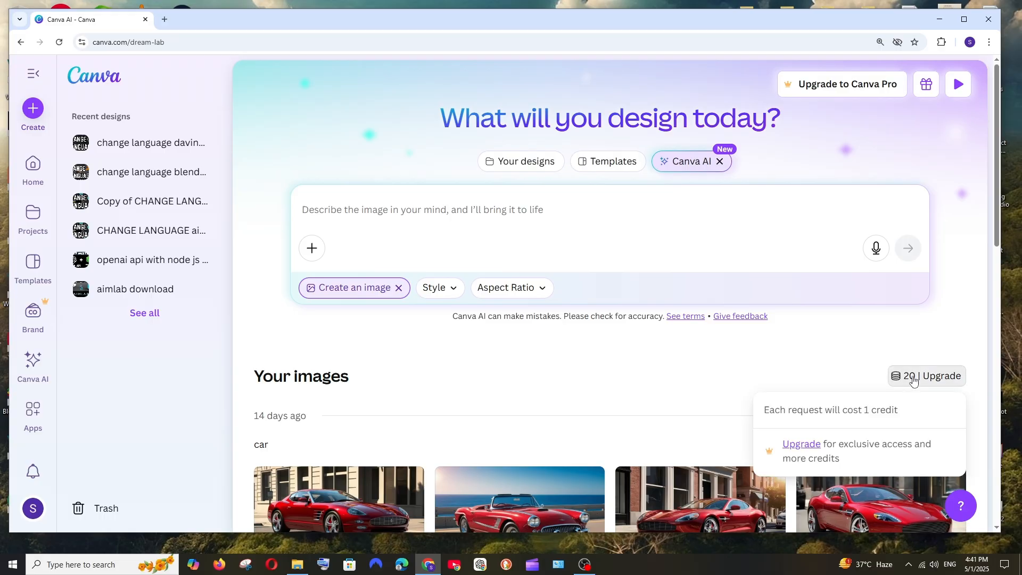
mouse_move(778, 378)
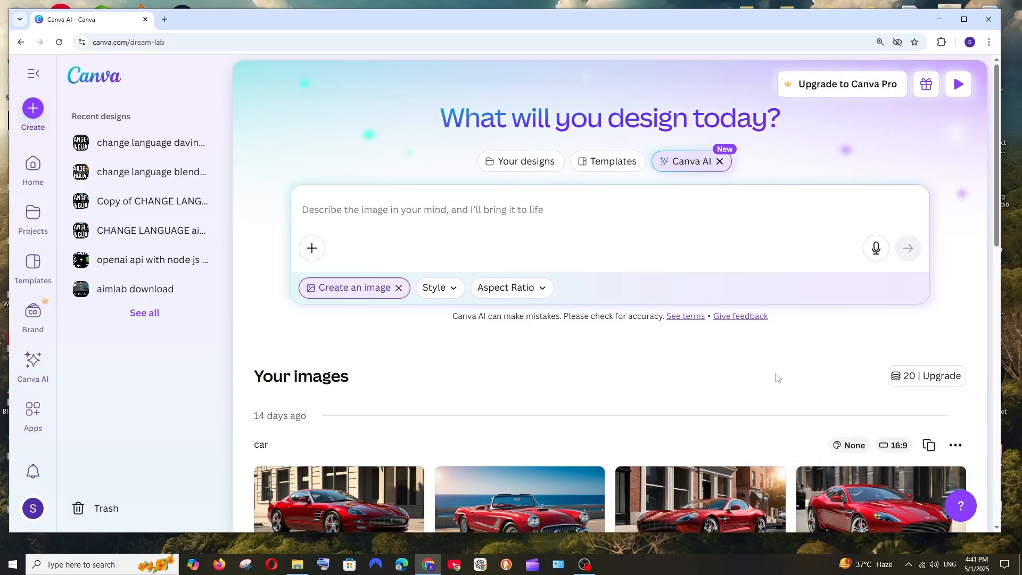
scroll("down", 3)
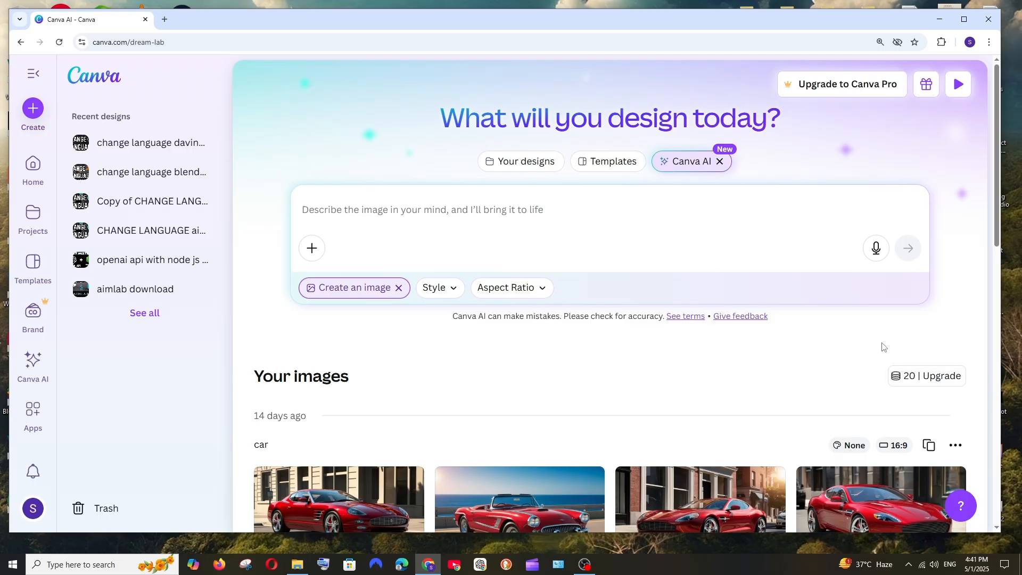
mouse_move(879, 354)
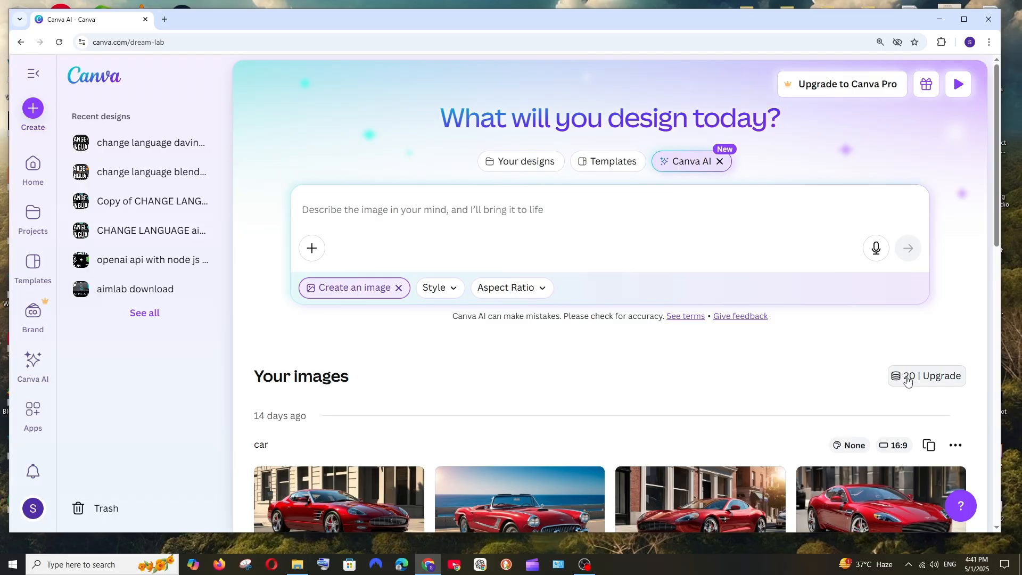
mouse_move(926, 375)
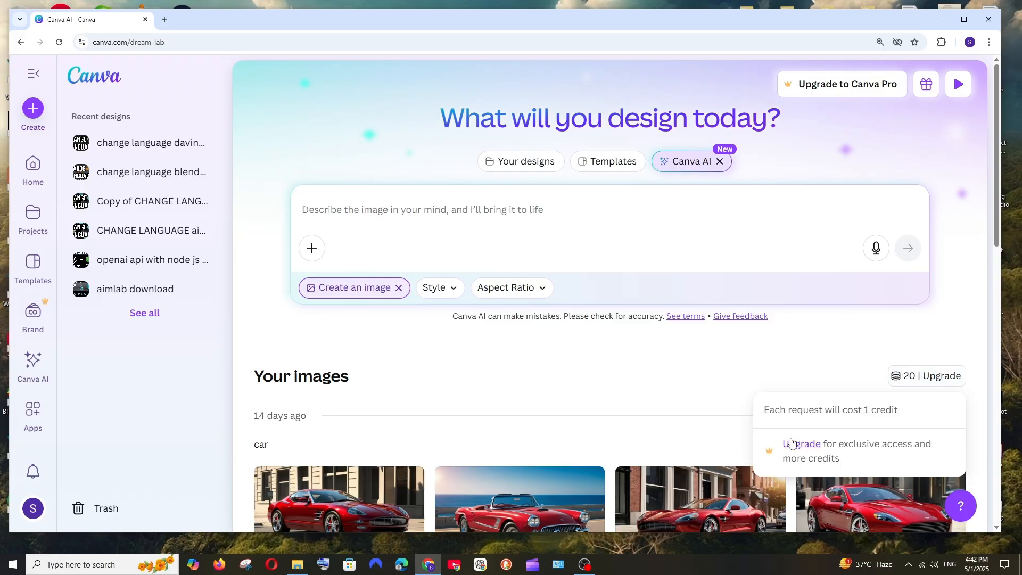
left_click(801, 443)
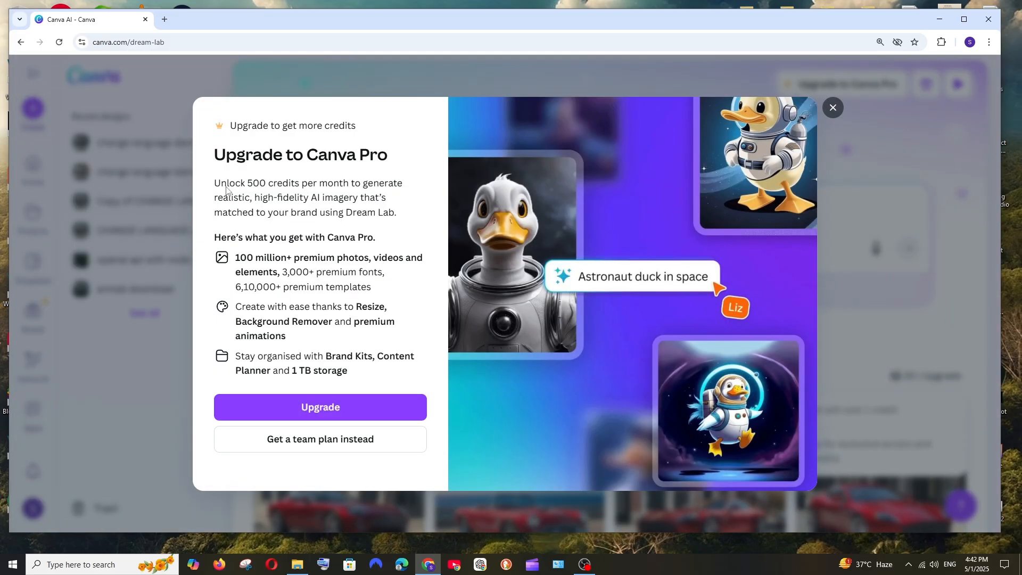
mouse_move(346, 195)
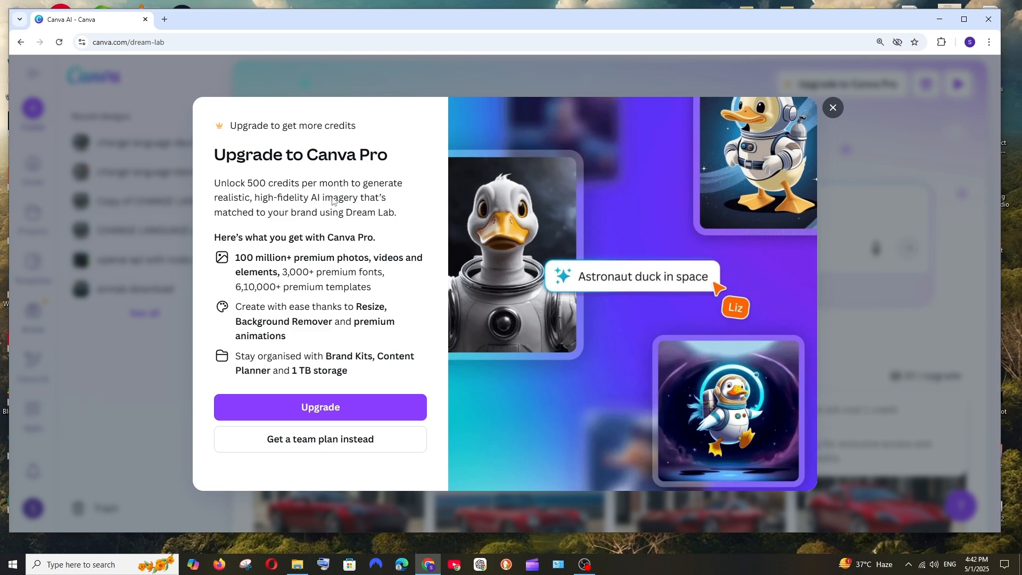
left_click(832, 108)
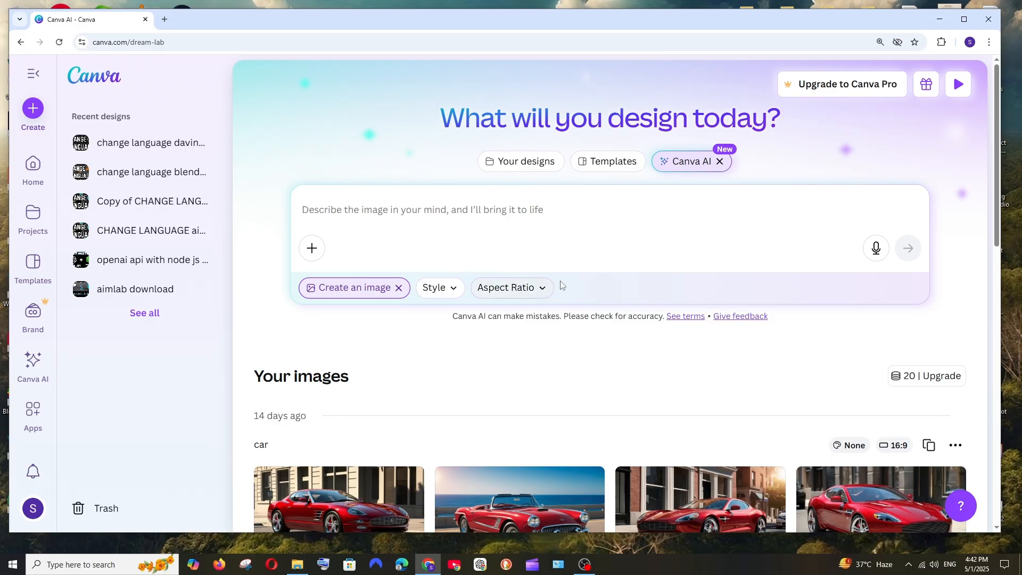
mouse_move(511, 288)
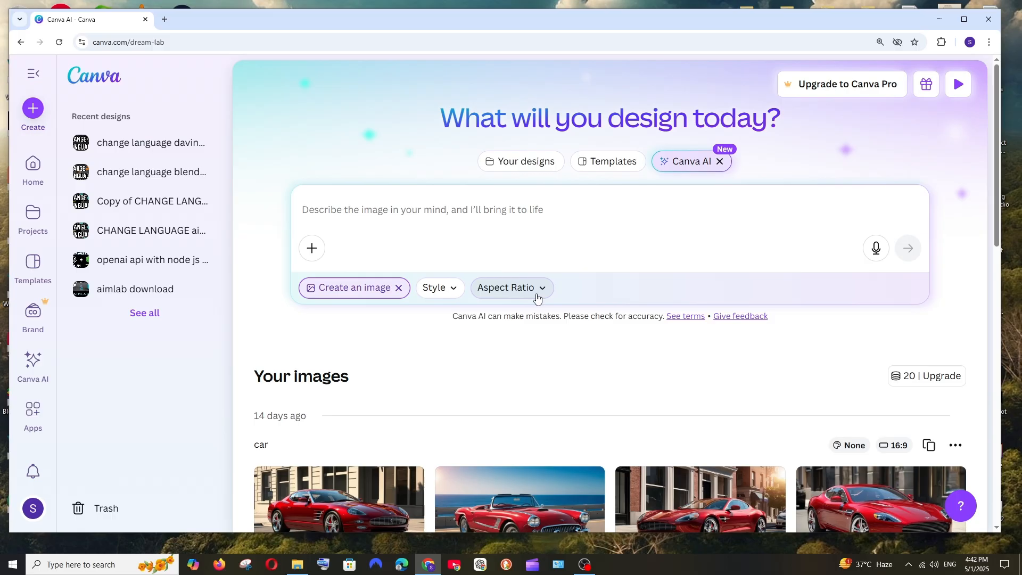
mouse_move(434, 287)
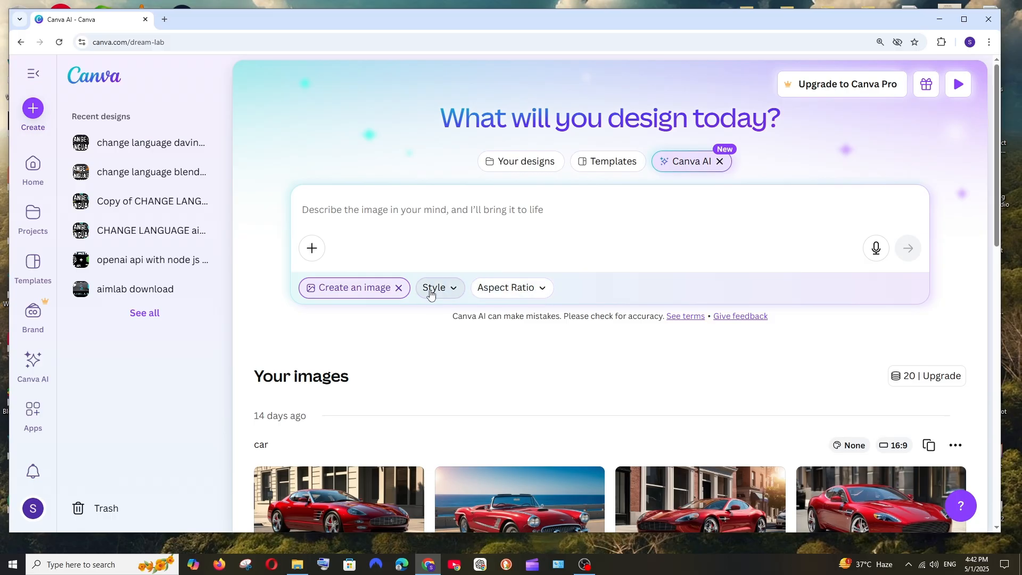
- Browse the image style gallery, then view aspect ratios with 16:9 selected
left_click(439, 288)
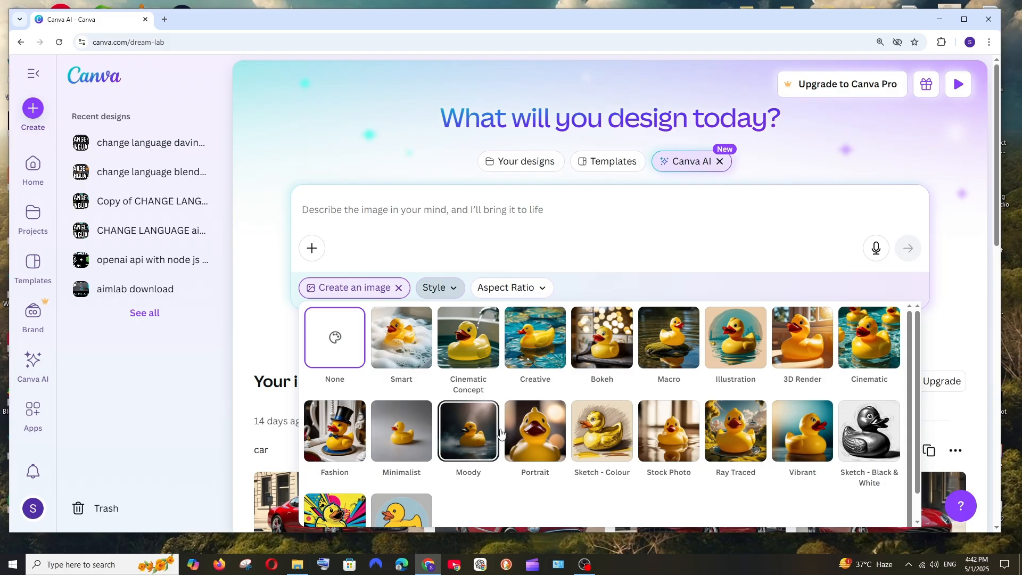
mouse_move(801, 337)
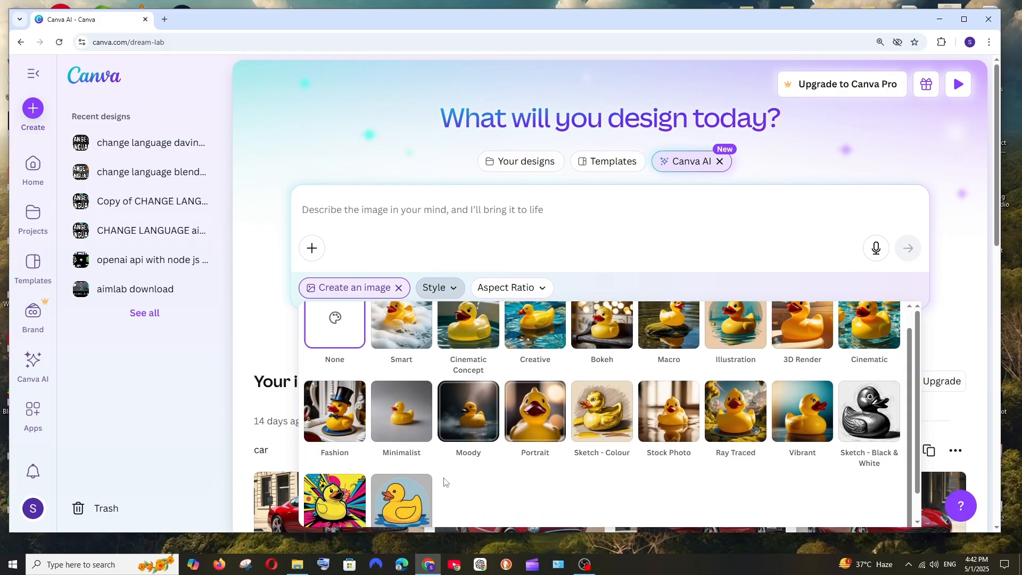
scroll("down", 3)
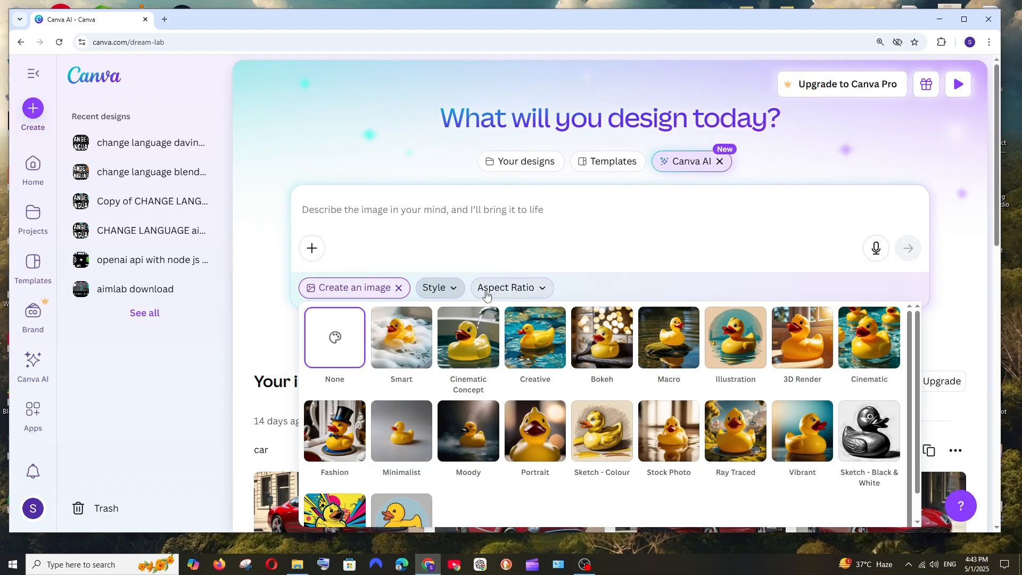
left_click(511, 287)
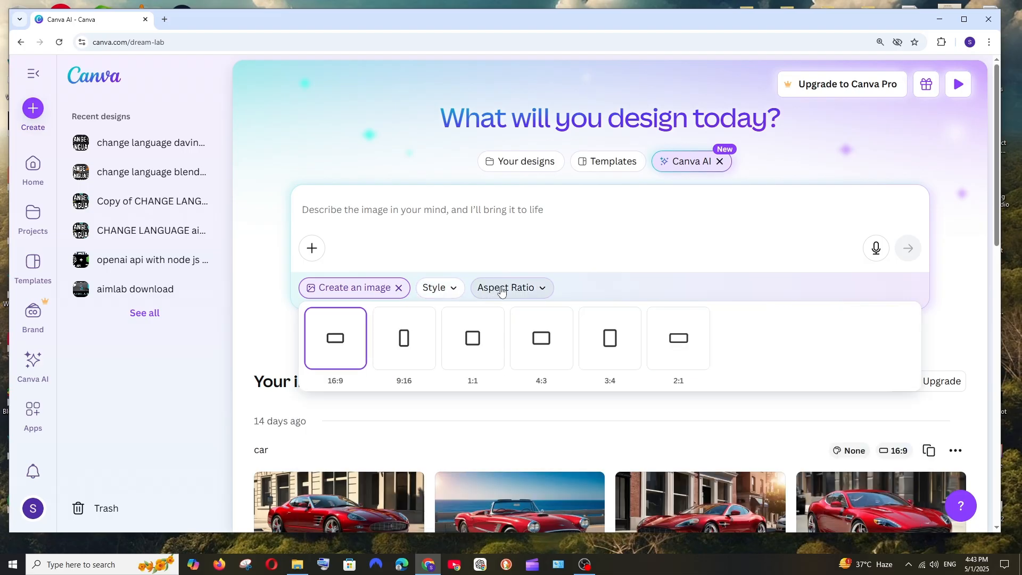
mouse_move(403, 337)
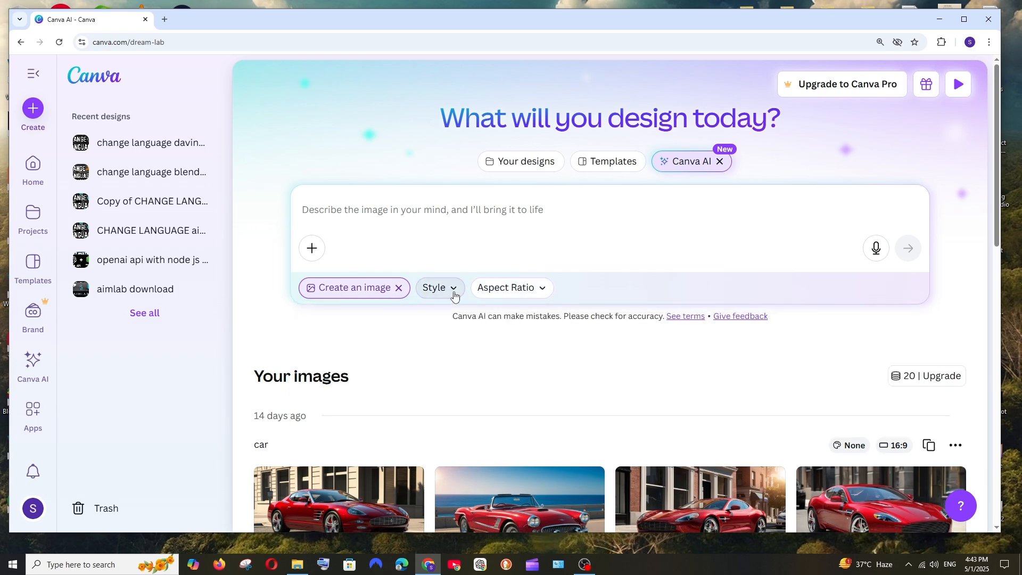
- Generate a 16:9 image of a cyberpunk samurai with glowing tattoos and katana on a rainy rooftop
type("A cyberpunk samurai with glowing tattoos and a katana, standing on a rooftop in the rain")
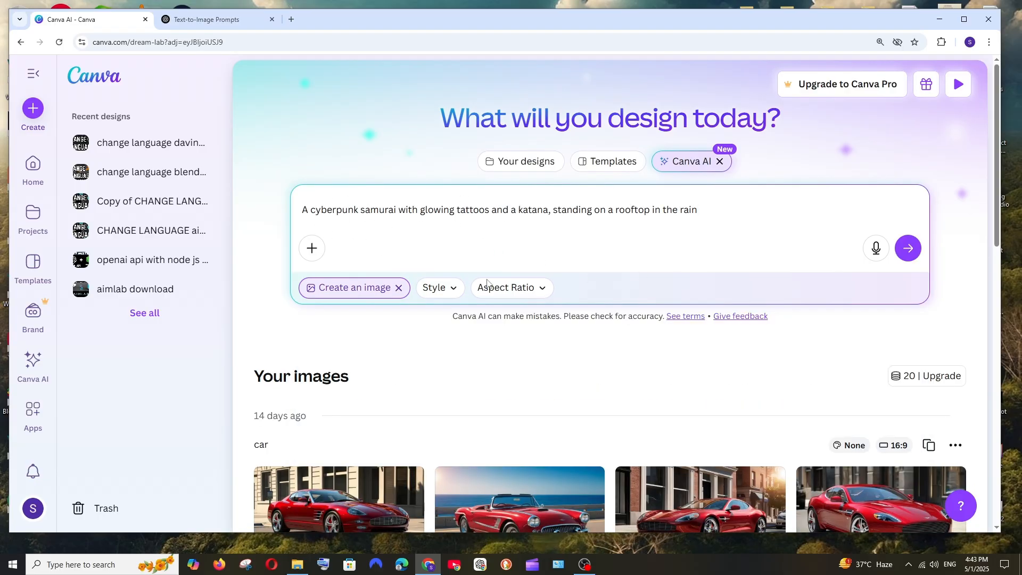
left_click(439, 287)
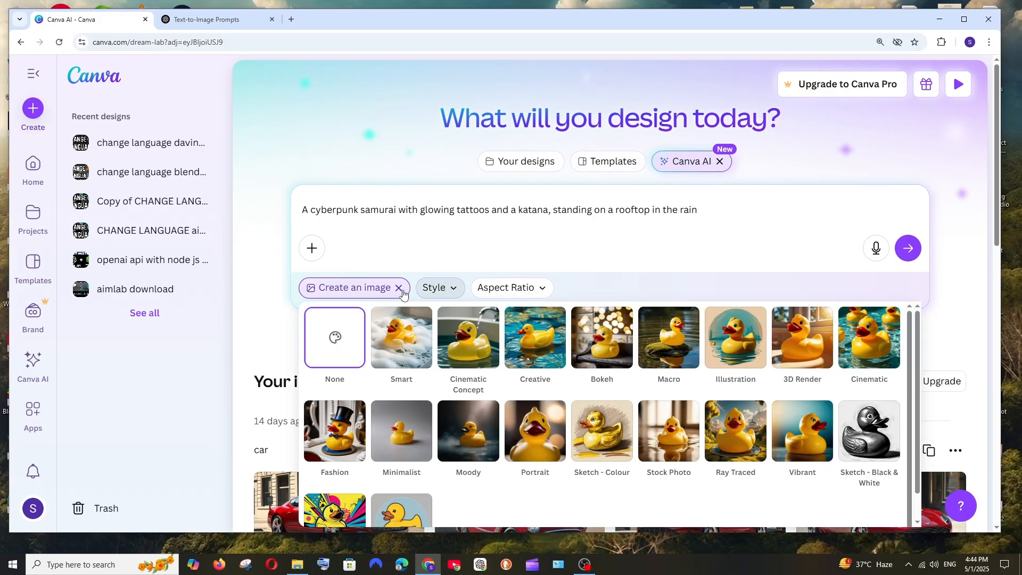
left_click(510, 288)
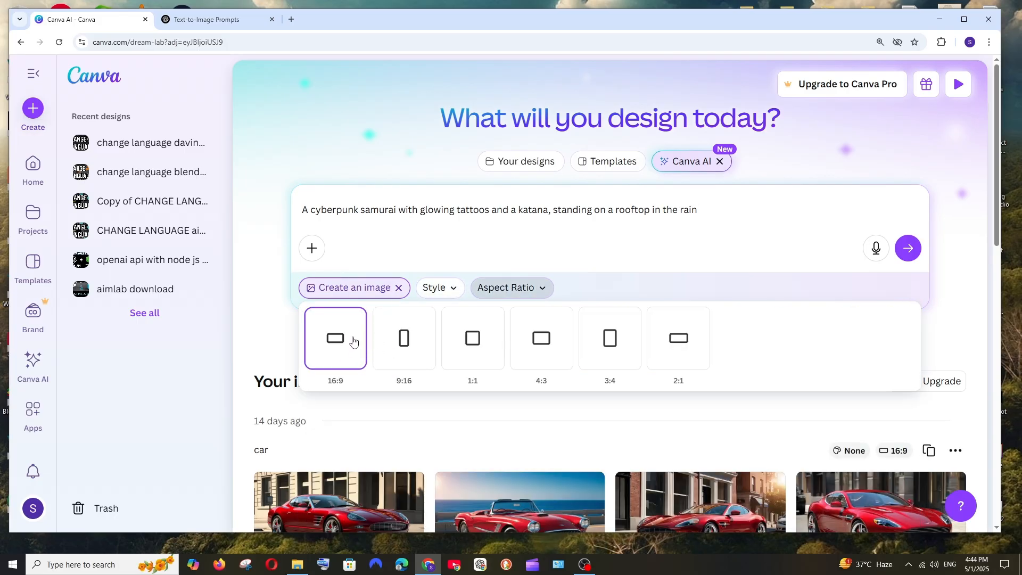
mouse_move(907, 248)
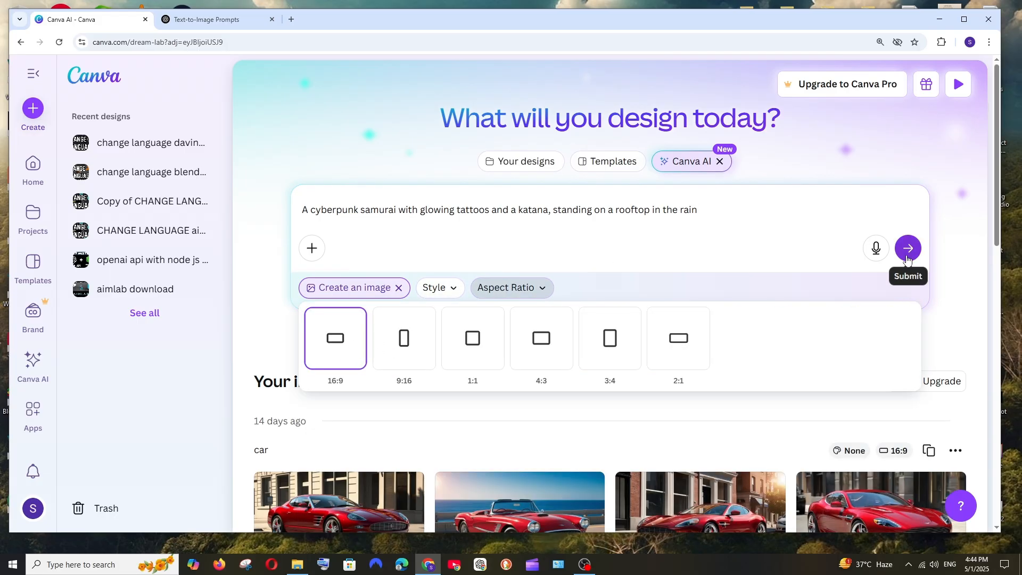
left_click(906, 247)
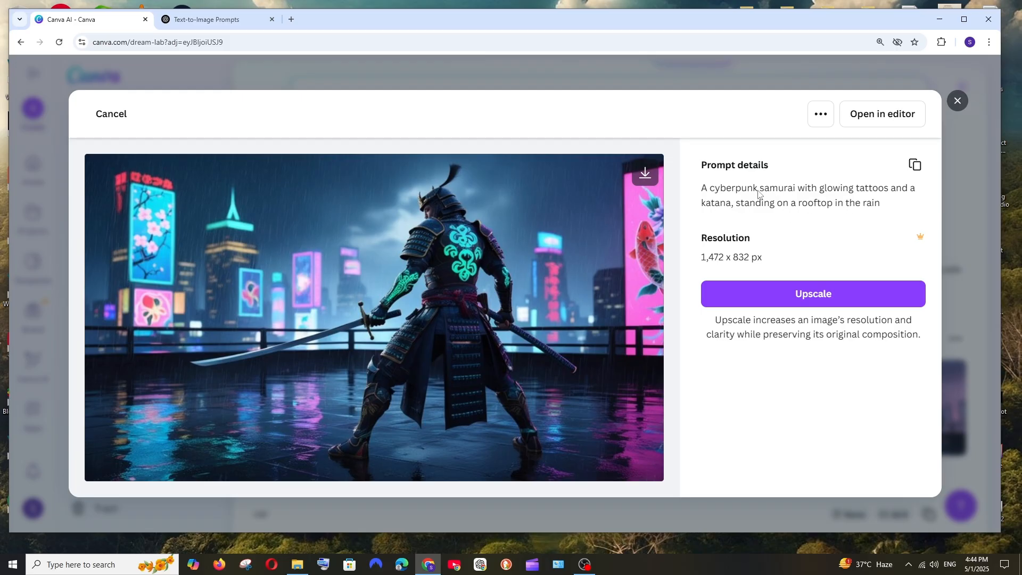
mouse_move(539, 244)
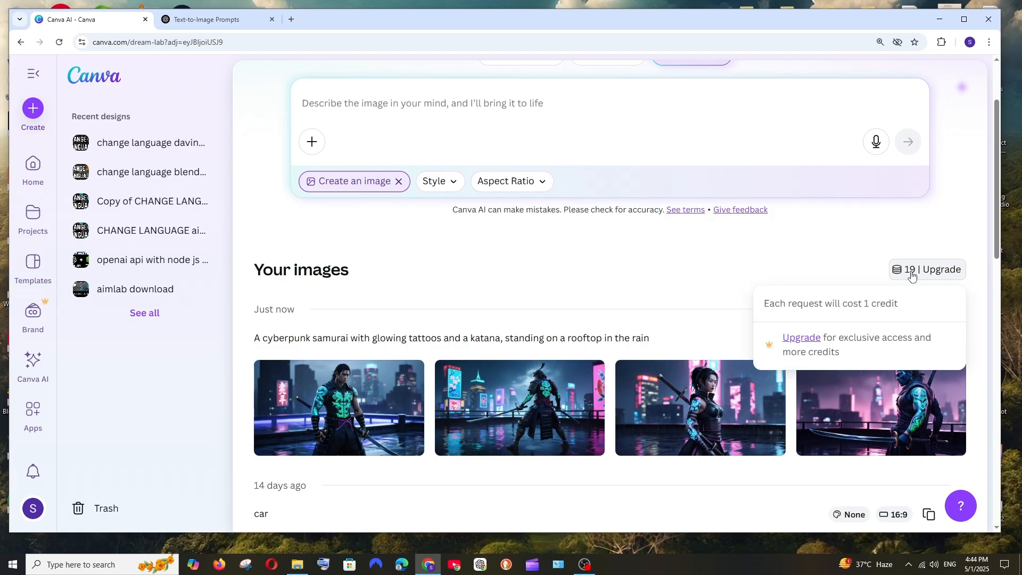
mouse_move(877, 247)
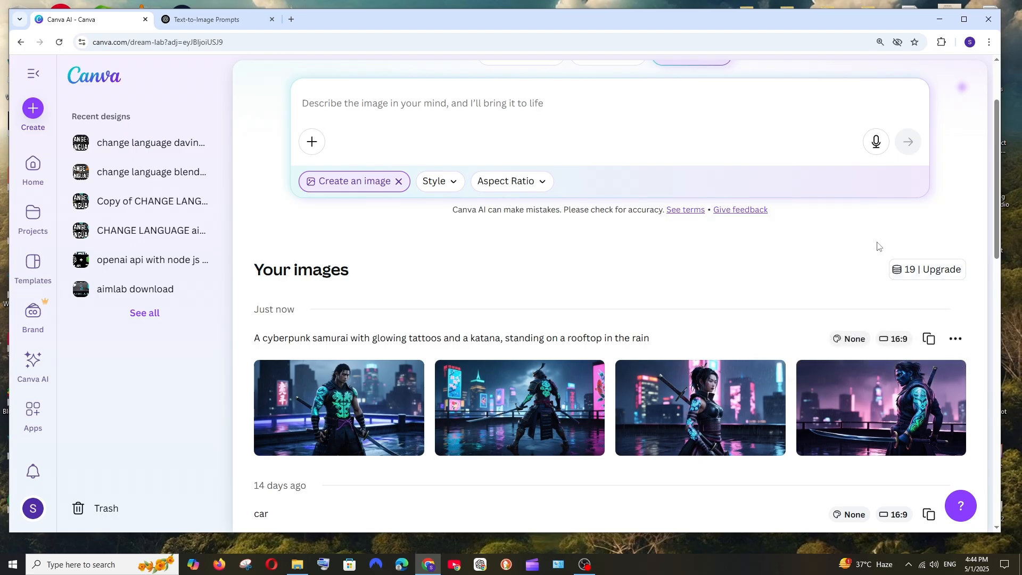
mouse_move(891, 253)
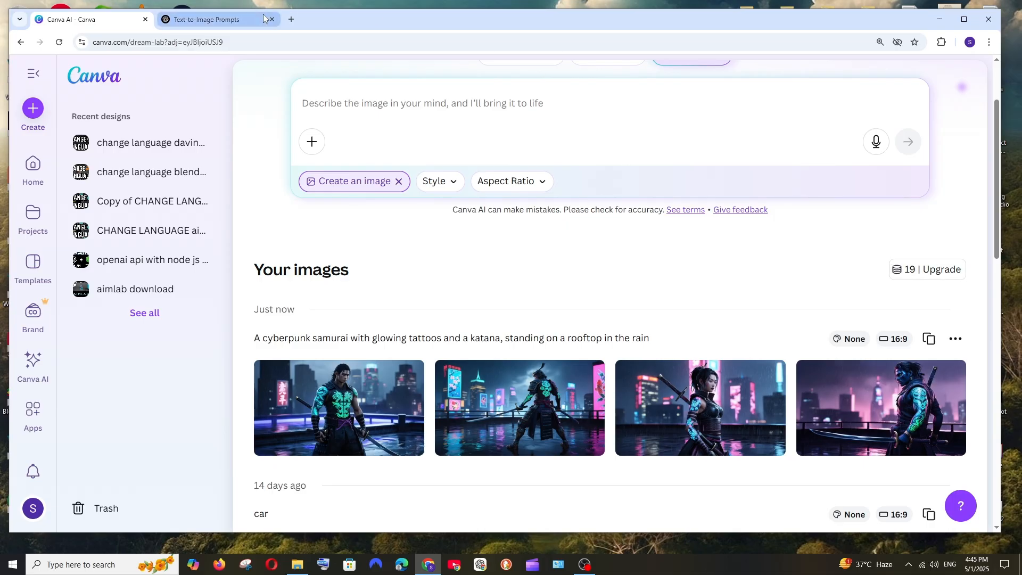
- Generate Pop Art images of the misty mountain lake at sunrise, then switch style to Vector
left_click(435, 181)
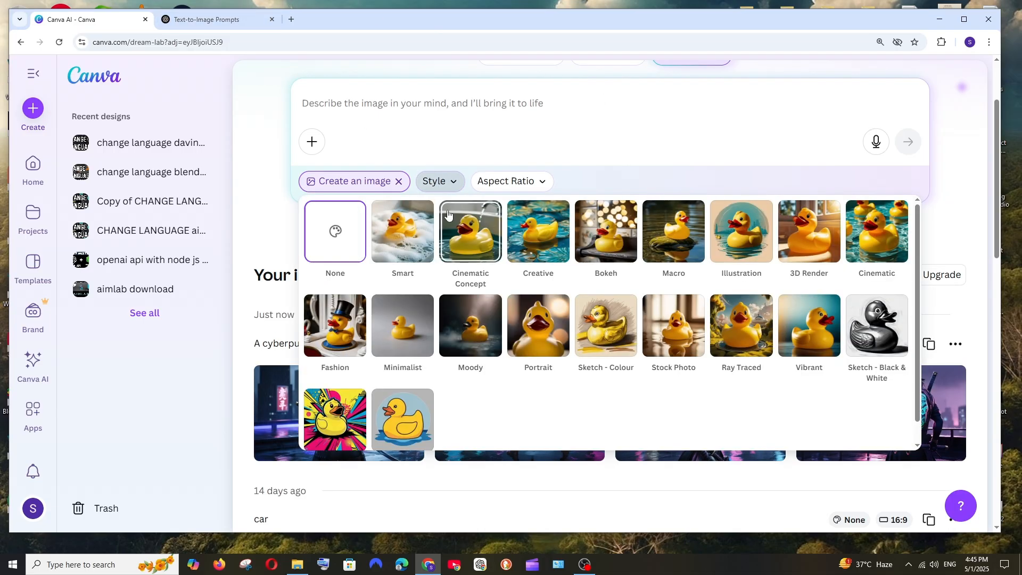
scroll("down", 3)
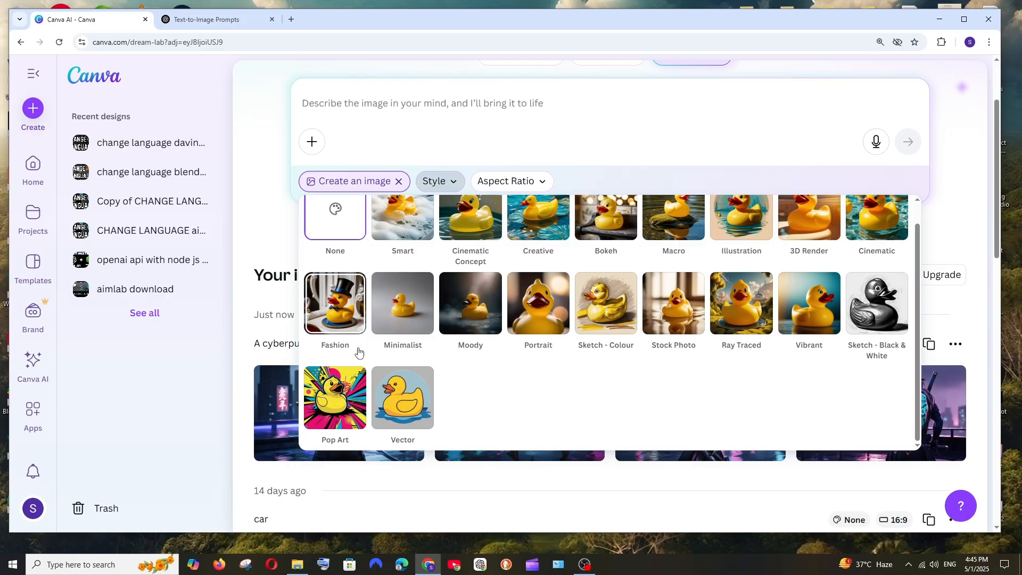
left_click(334, 397)
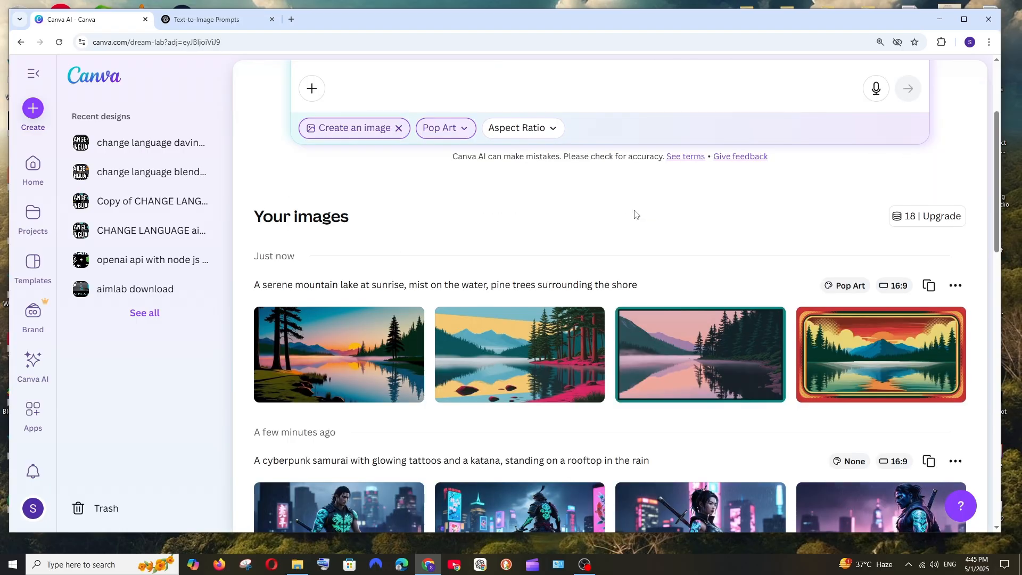
mouse_move(851, 365)
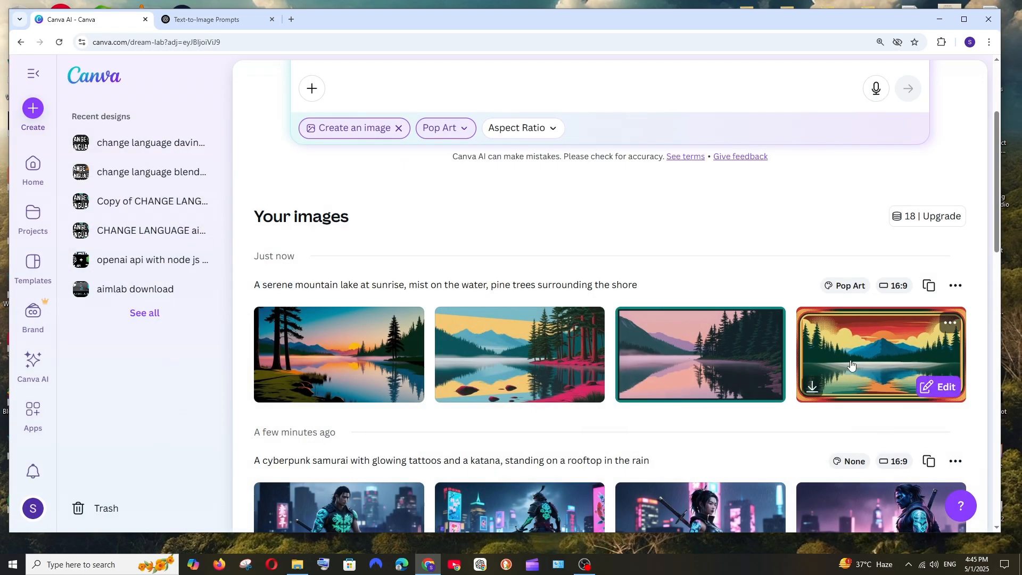
left_click(445, 127)
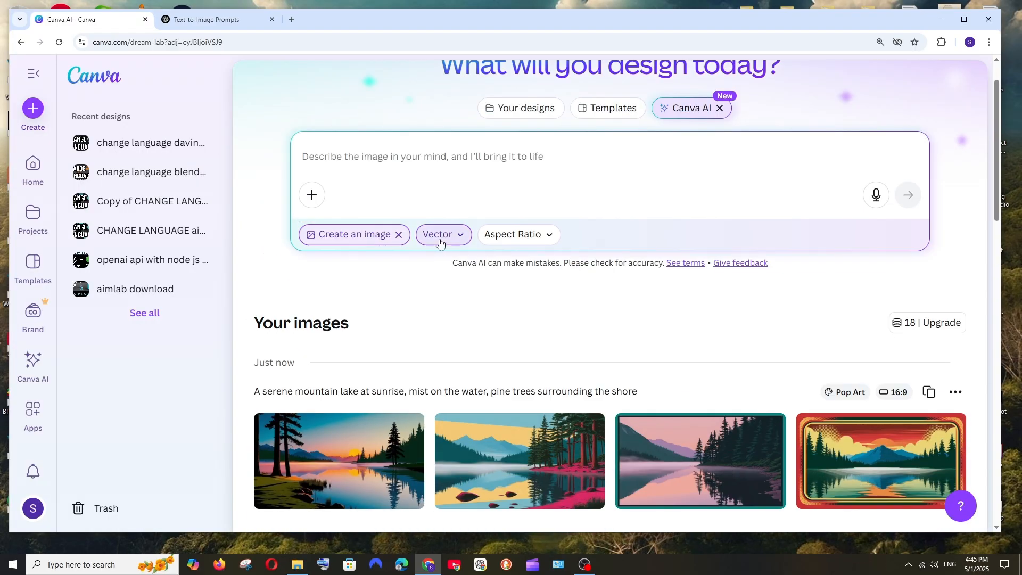
- Open the preview of a Vector-style Tokyo street with falling cherry blossoms
left_click(437, 234)
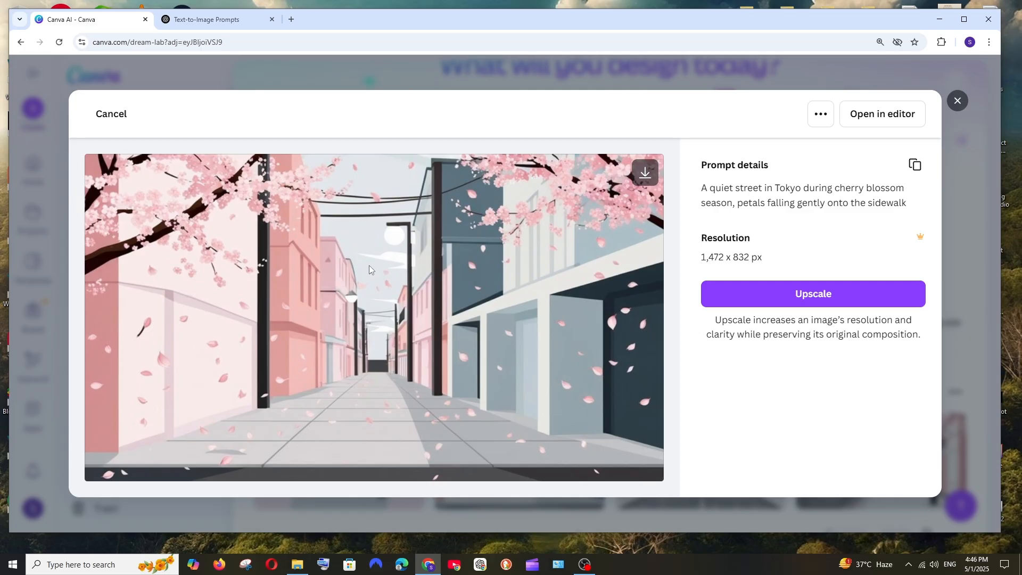
mouse_move(682, 200)
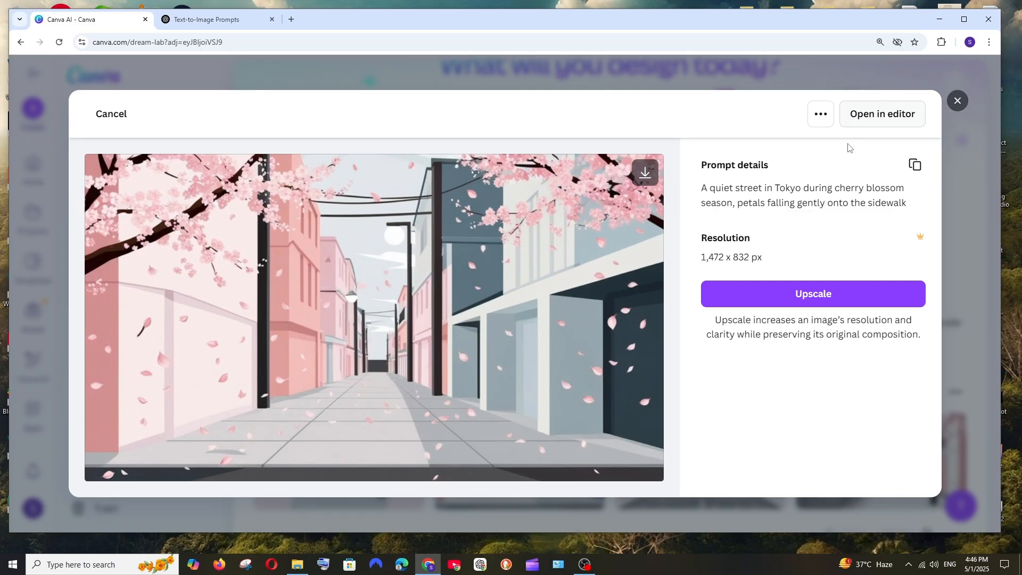
mouse_move(882, 113)
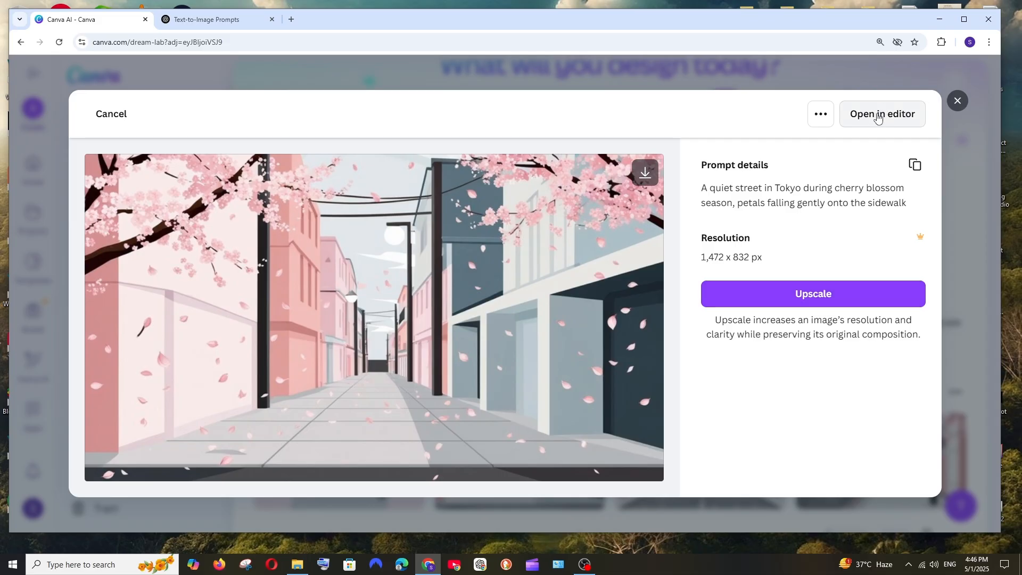
- Open the cherry-blossom street image in the editor as a 1472 × 832 px design
left_click(882, 113)
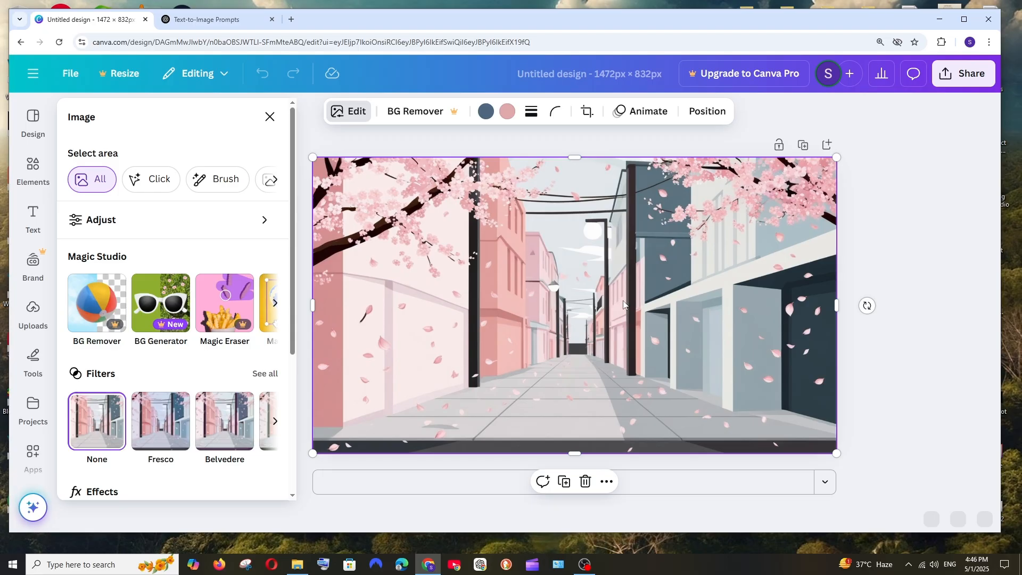
mouse_move(563, 294)
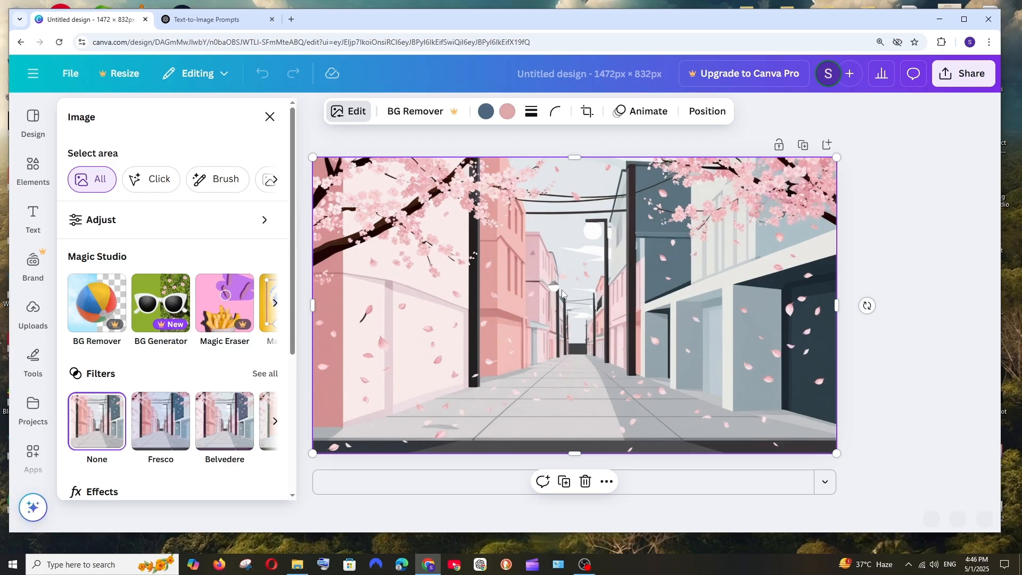
mouse_move(331, 183)
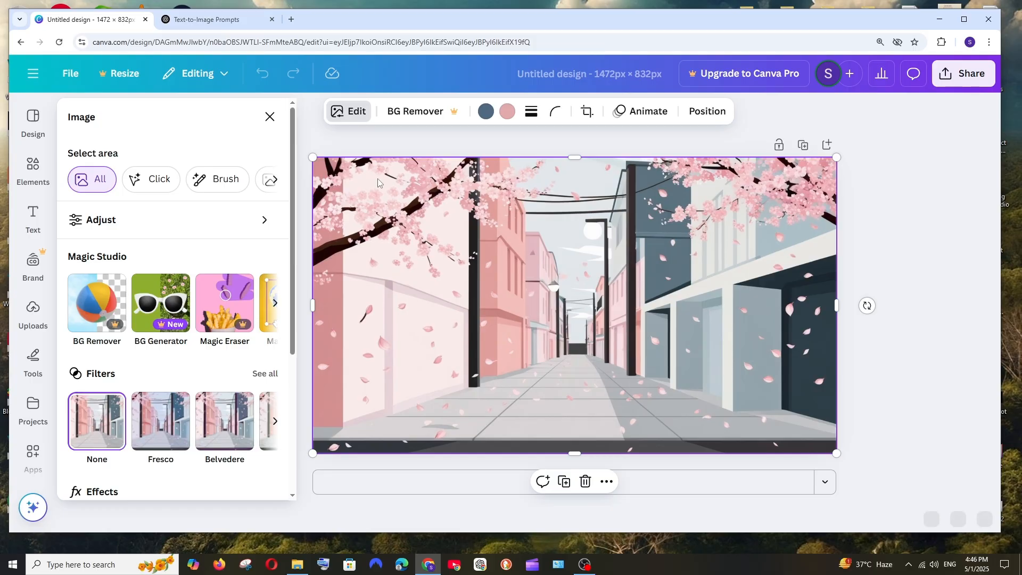
mouse_move(611, 511)
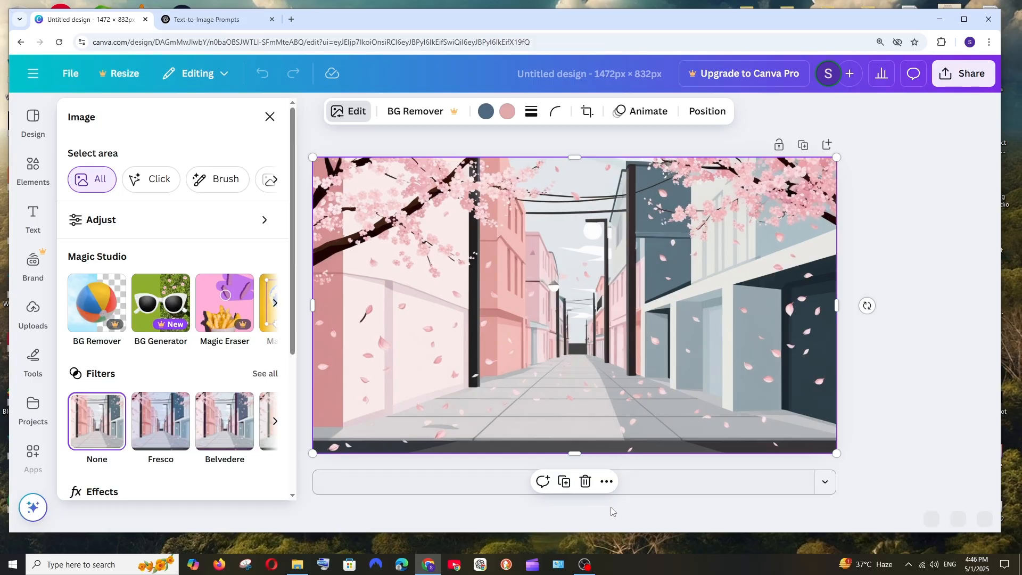